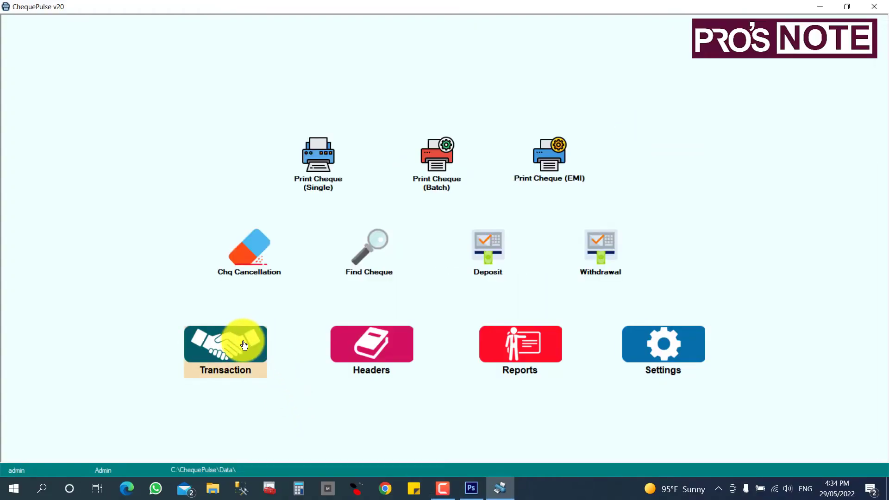
{"action": "mouse_move", "coordinate": [318, 164]}
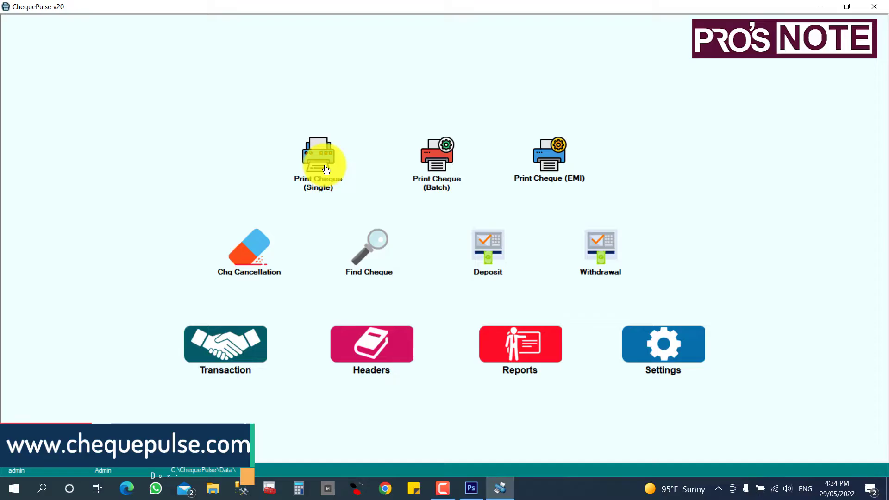
Begin a single cheque on the AUB TEMPLATE template with Default Payee as payee
{"action": "left_click", "coordinate": [318, 164]}
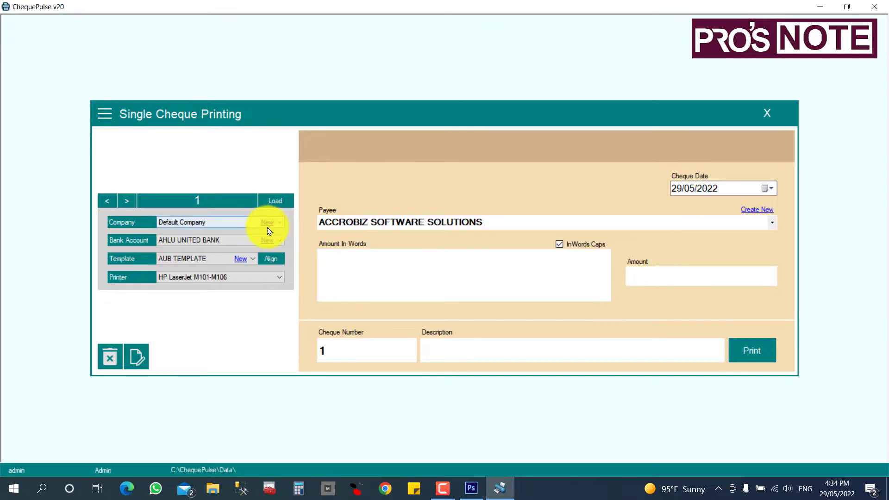
{"action": "left_click", "coordinate": [278, 240]}
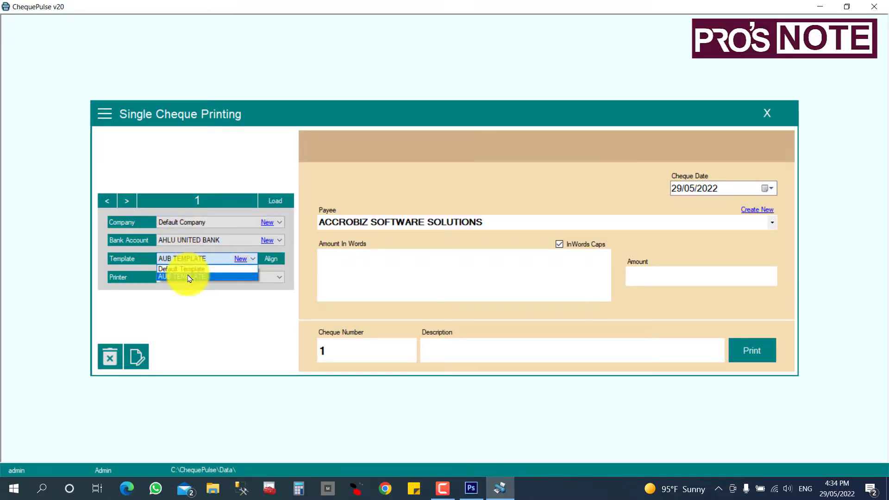
{"action": "left_click", "coordinate": [278, 277]}
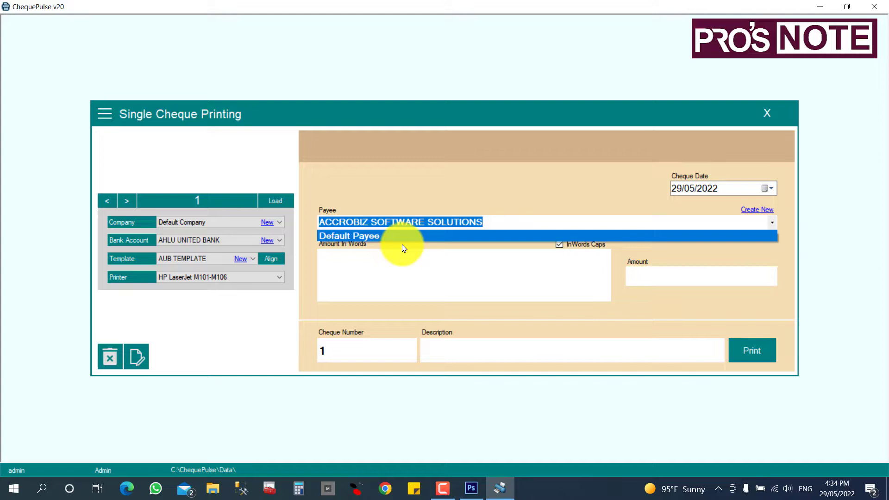
{"action": "left_click", "coordinate": [349, 236]}
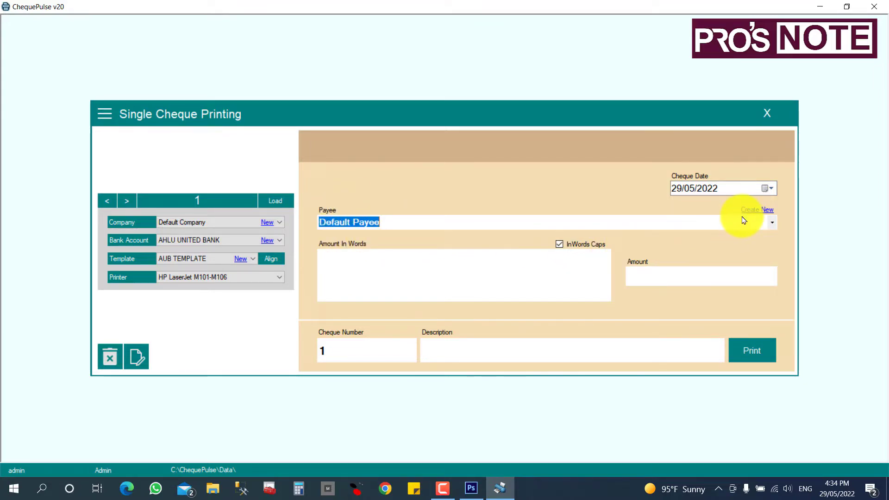
Create and save payee ABC TRADINGS with Automatically Generate A/C Payee Only ticked
{"action": "left_click", "coordinate": [767, 209]}
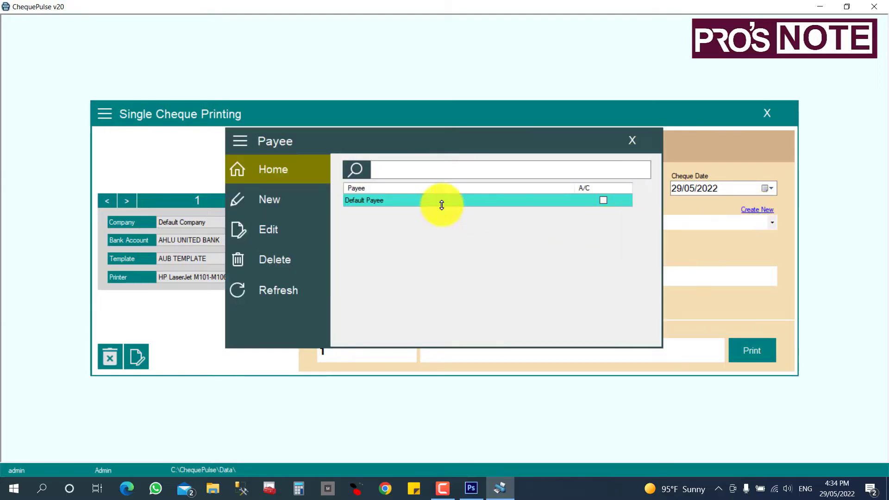
{"action": "left_click", "coordinate": [270, 199]}
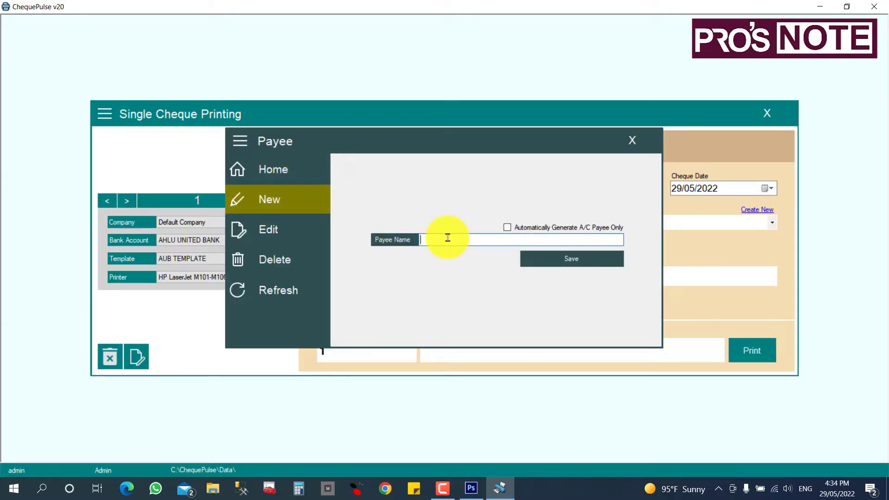
{"action": "type", "text": "ABC TRAD"}
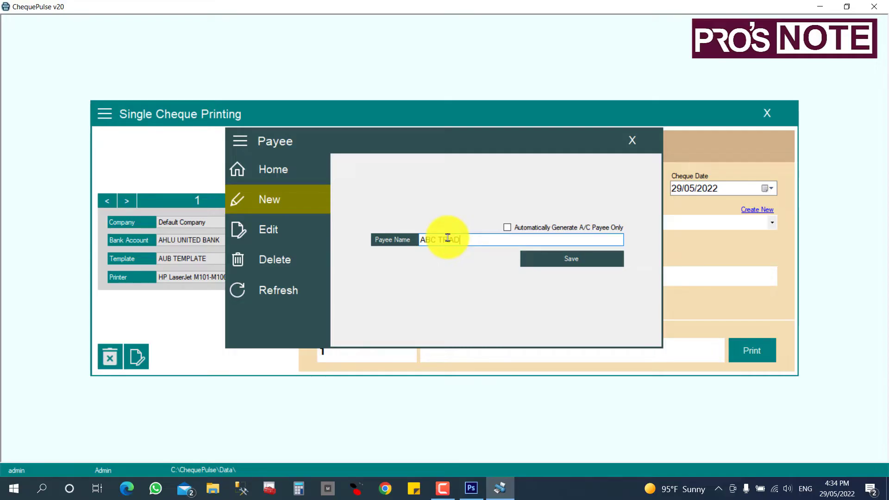
{"action": "type", "text": "ING"}
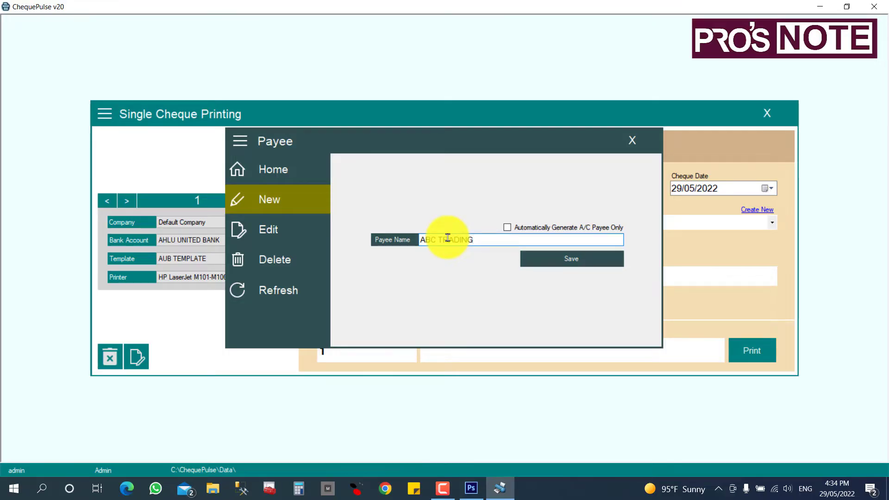
{"action": "type", "text": "S"}
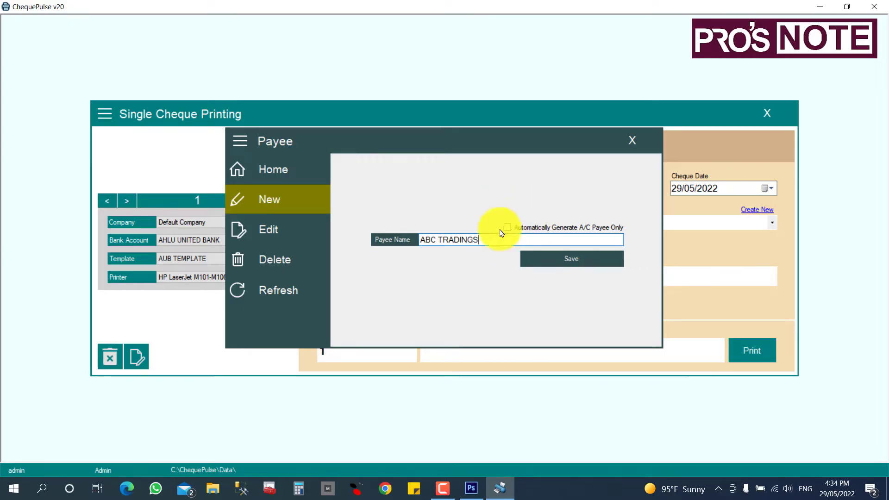
{"action": "mouse_move", "coordinate": [524, 238]}
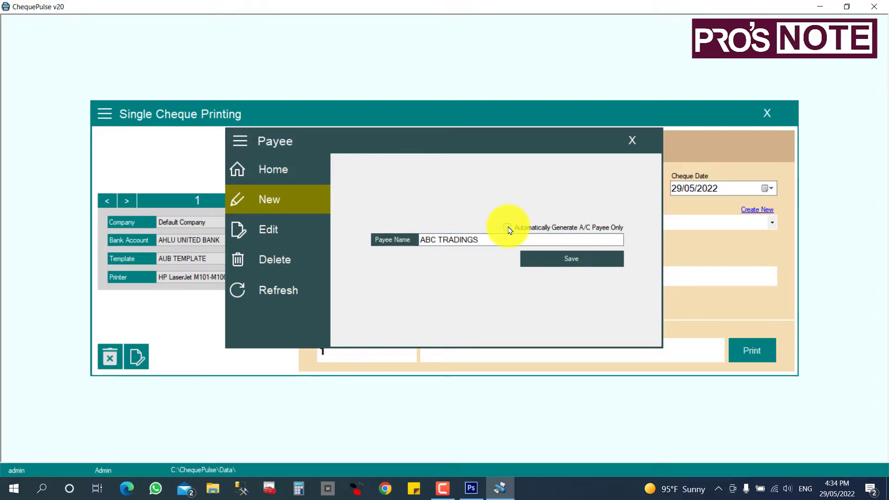
{"action": "left_click", "coordinate": [507, 228]}
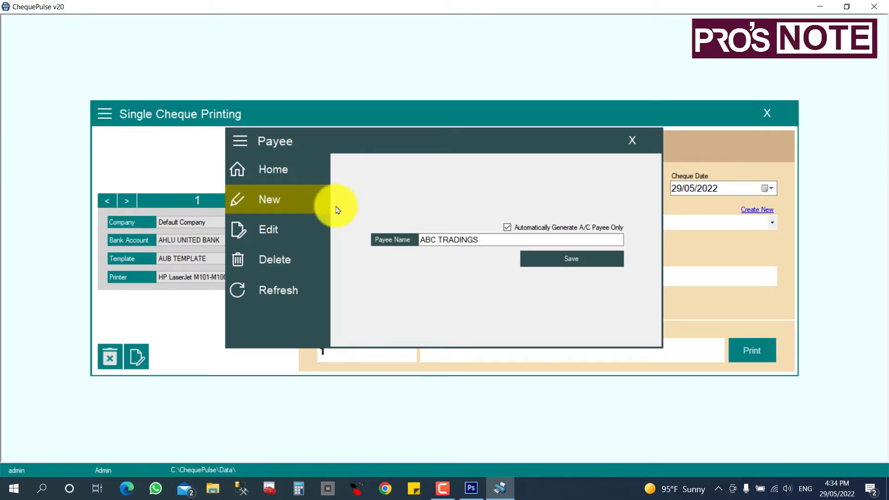
{"action": "mouse_move", "coordinate": [437, 215]}
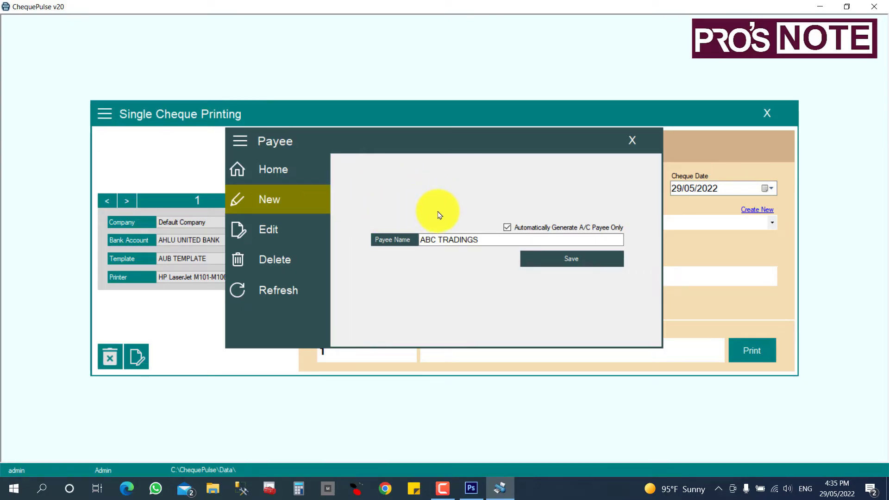
{"action": "mouse_move", "coordinate": [571, 259]}
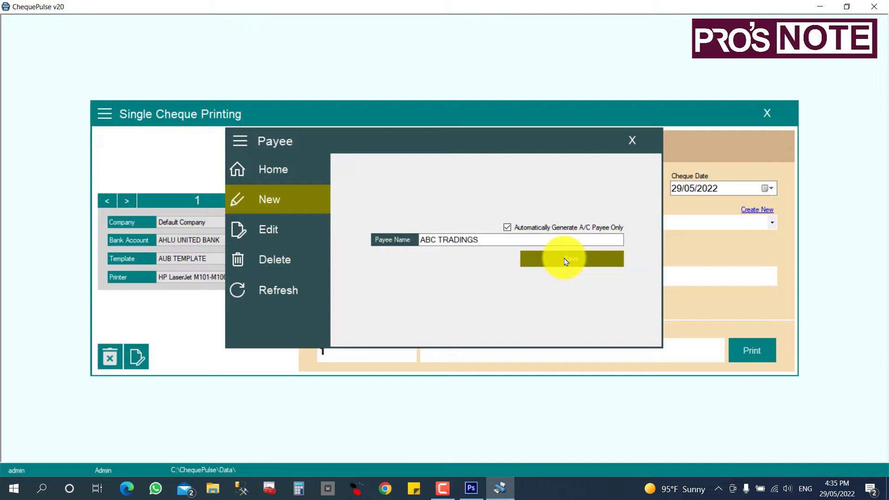
{"action": "left_click", "coordinate": [571, 259]}
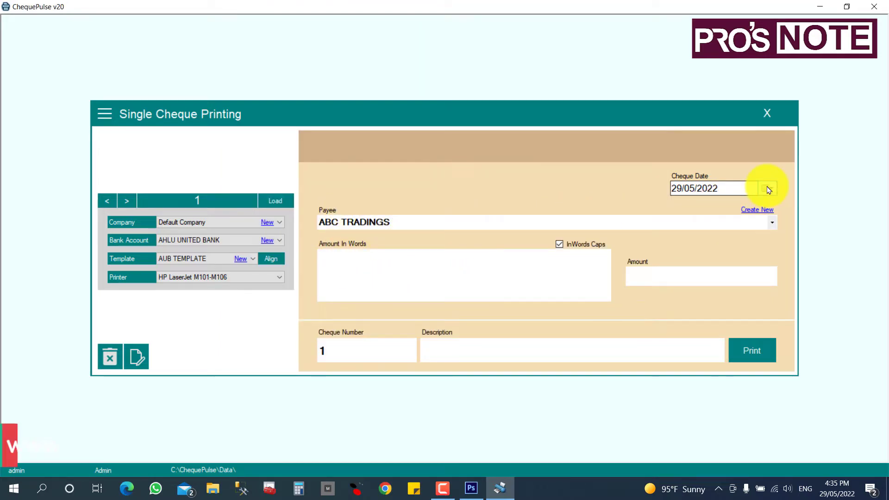
Replace the amount with 256.935 so the words fill in as dinar and fils
{"action": "left_click", "coordinate": [767, 187]}
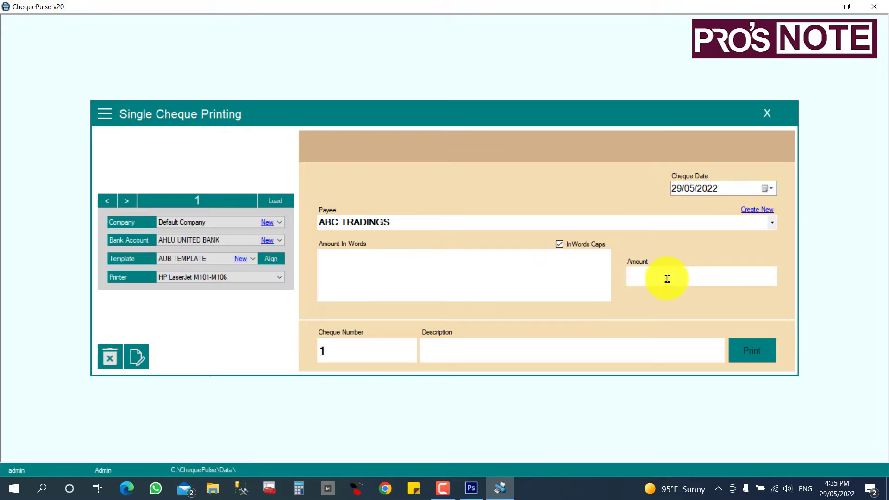
{"action": "type", "text": "256"}
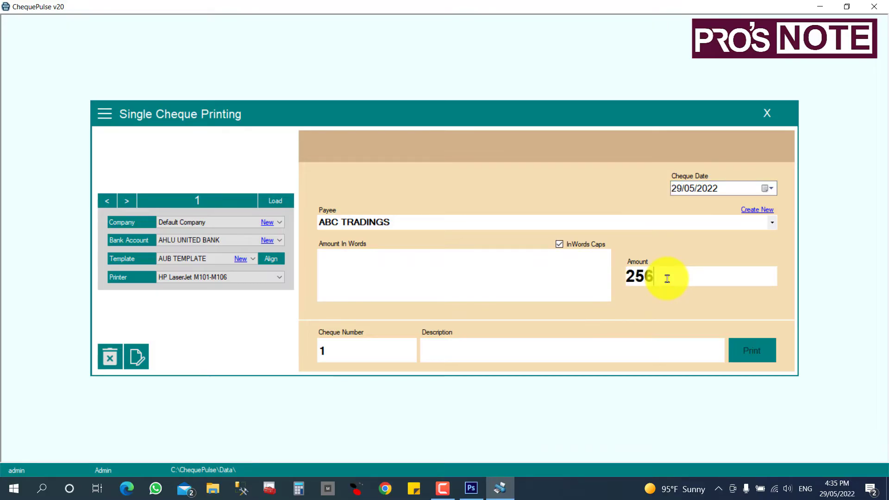
{"action": "type", "text": ".359"}
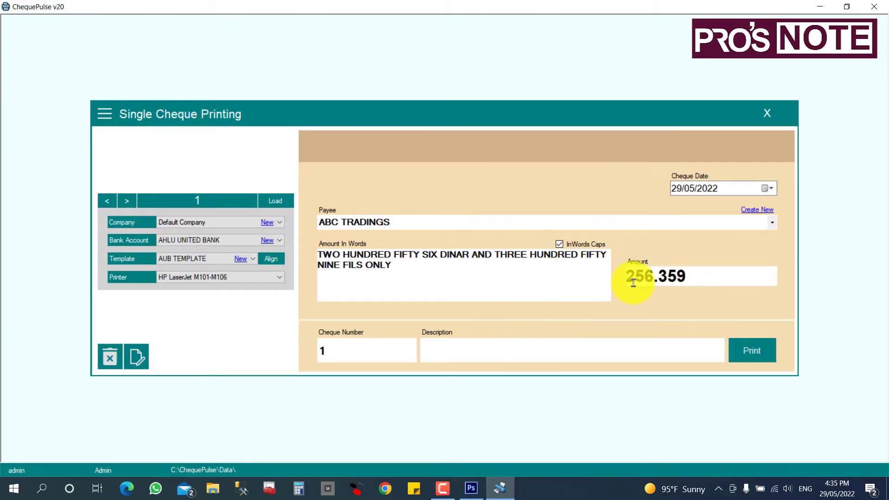
{"action": "type", "text": "250.000"}
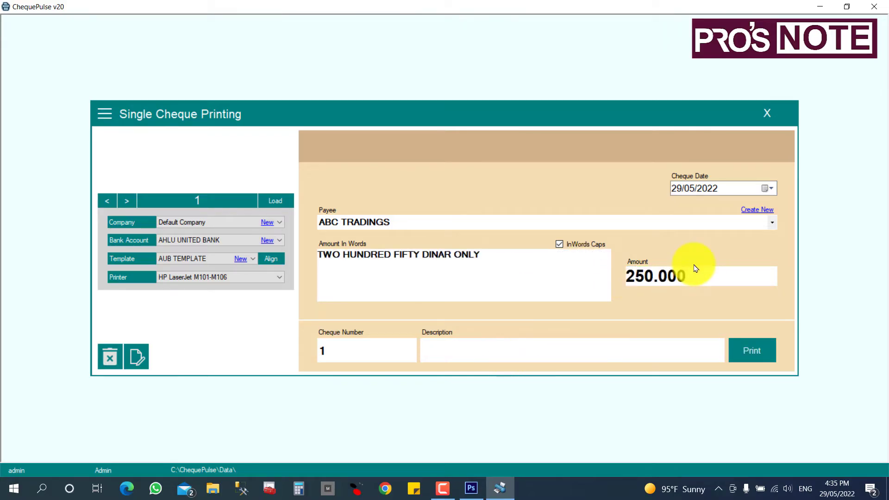
{"action": "triple_click", "coordinate": [655, 276]}
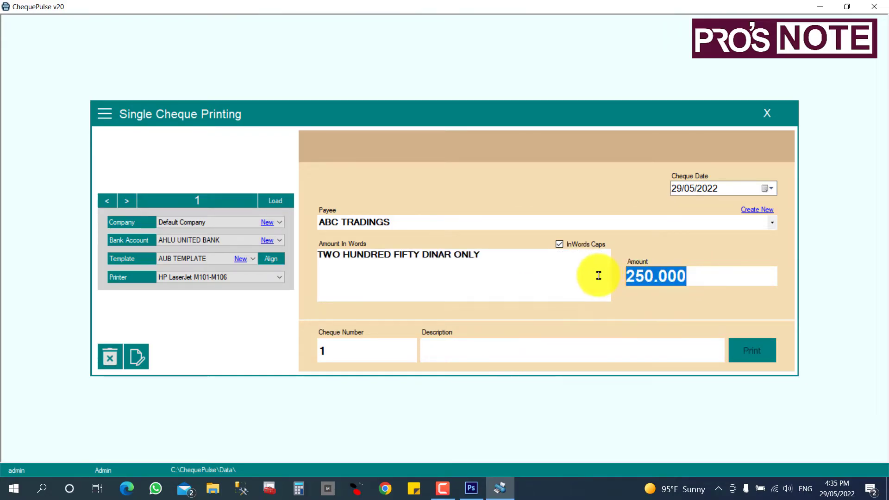
{"action": "type", "text": "256.9"}
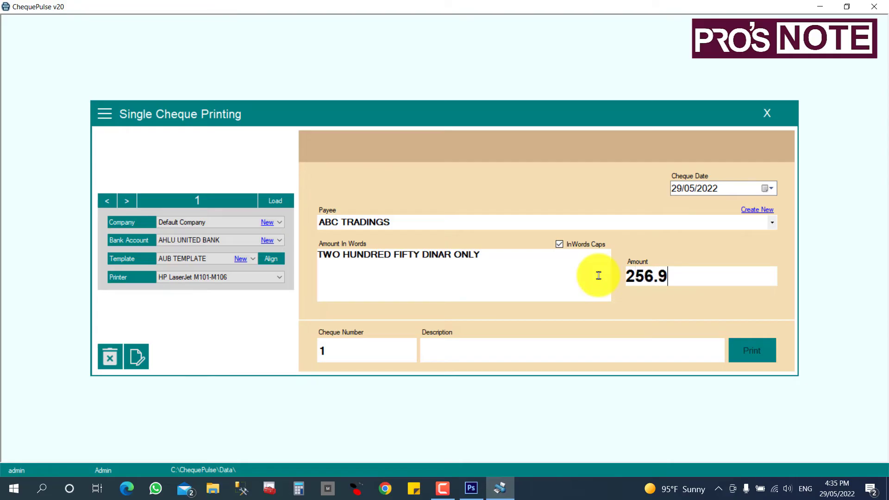
{"action": "type", "text": "35"}
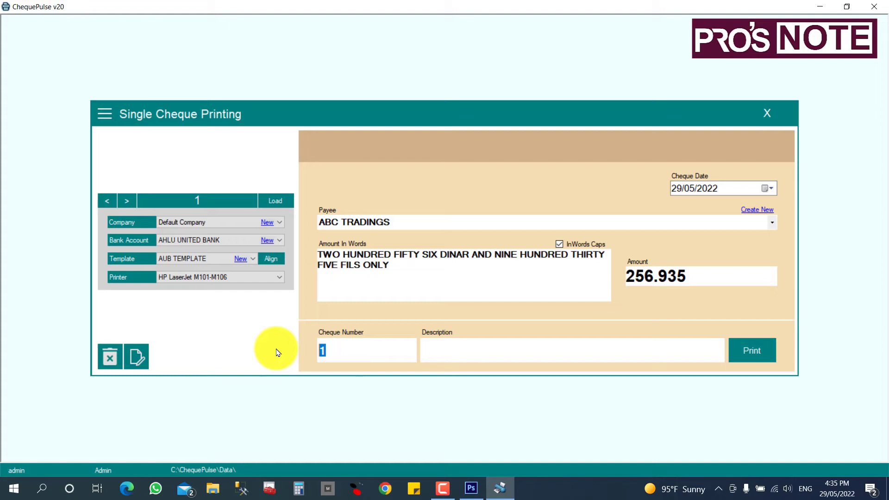
Enter cheque number 30010 and the description FOR TESTING
{"action": "type", "text": "30010"}
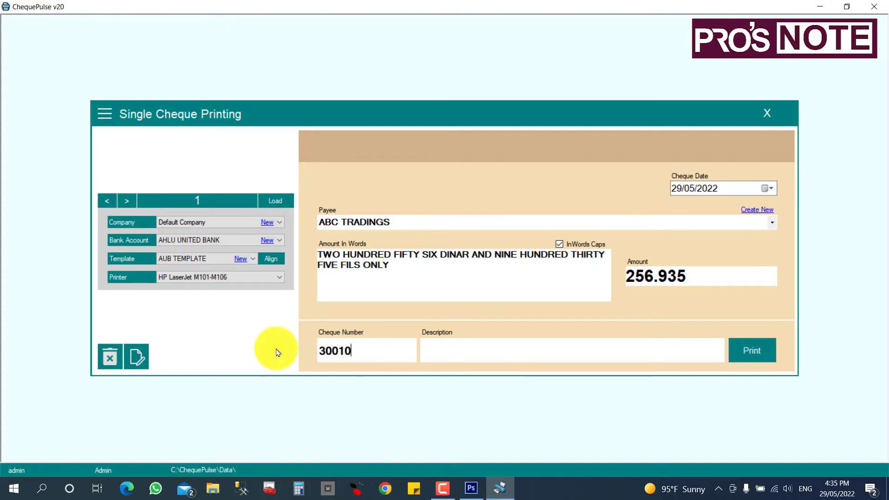
{"action": "left_click", "coordinate": [462, 350]}
{"action": "type", "text": "FOR"}
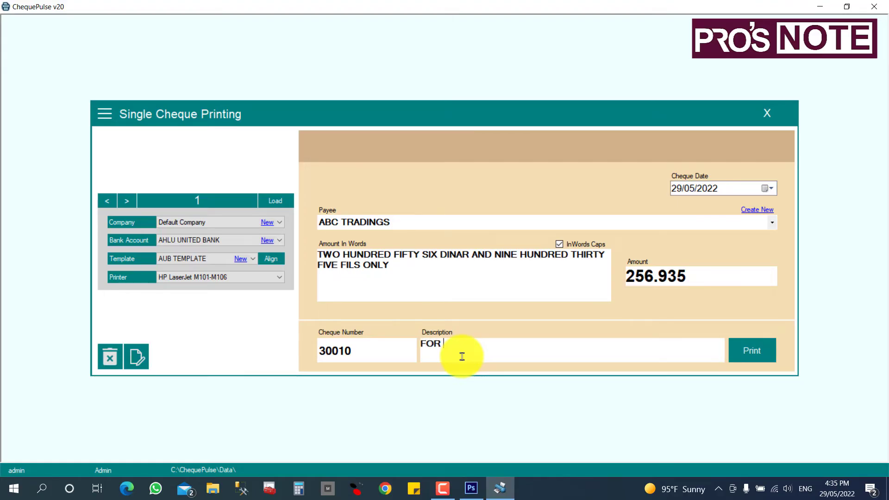
{"action": "type", "text": "TESTING"}
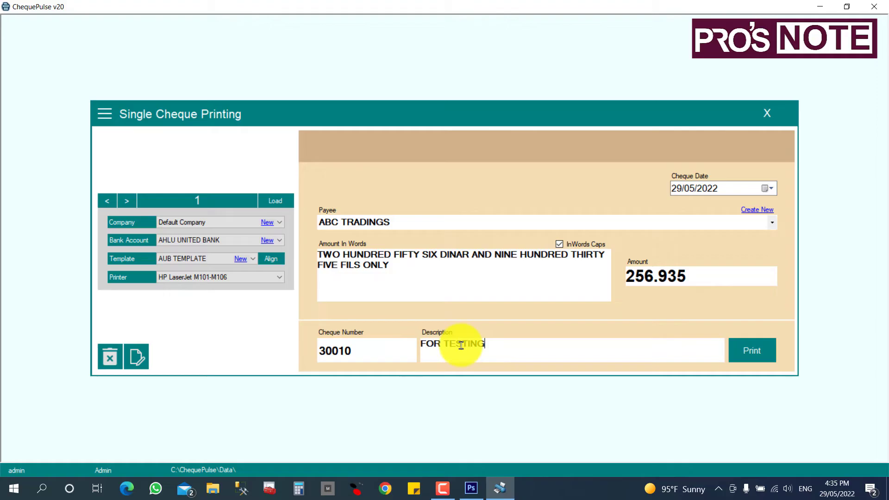
{"action": "mouse_move", "coordinate": [448, 179]}
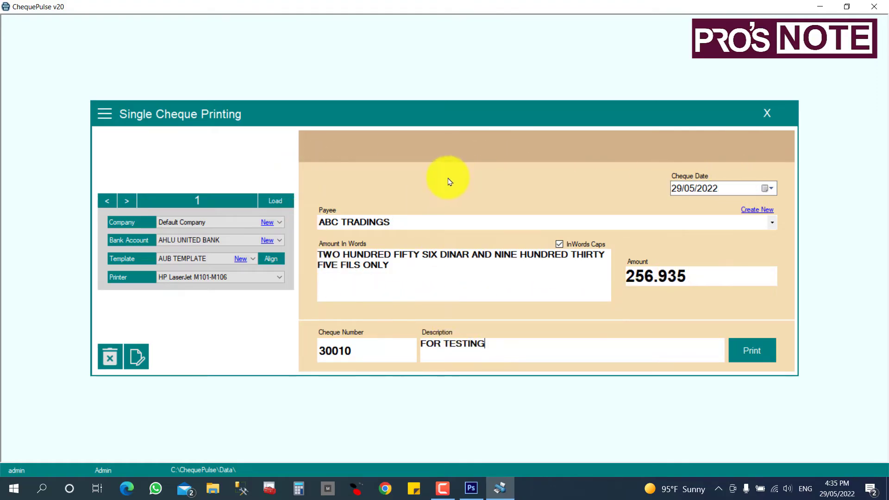
{"action": "mouse_move", "coordinate": [346, 317]}
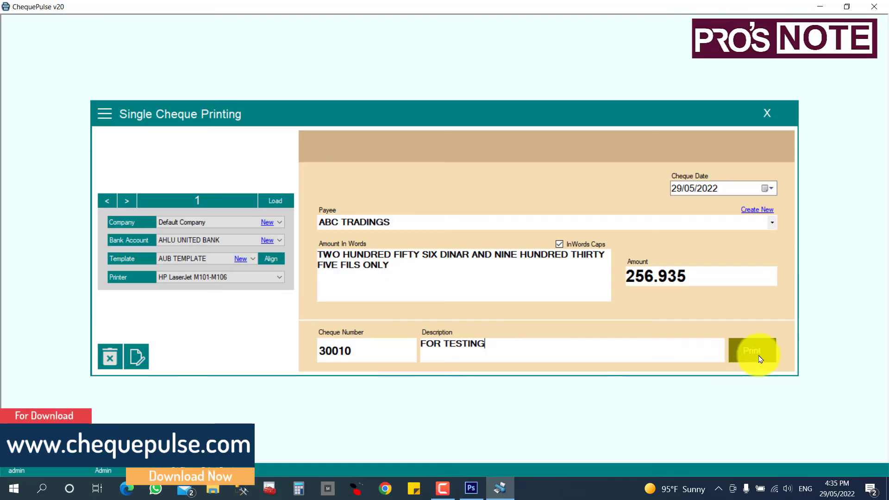
Open the print preview showing ABC TRADINGS, the date and 256.935 in words
{"action": "left_click", "coordinate": [752, 350]}
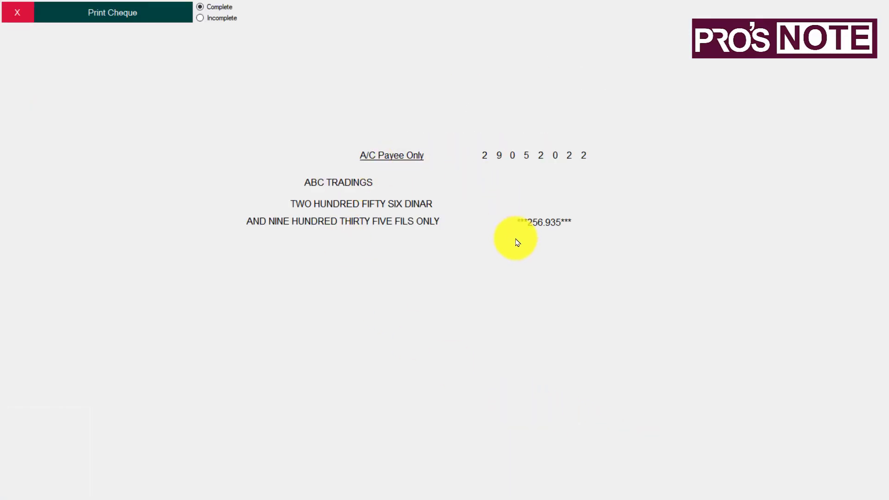
{"action": "mouse_move", "coordinate": [512, 329]}
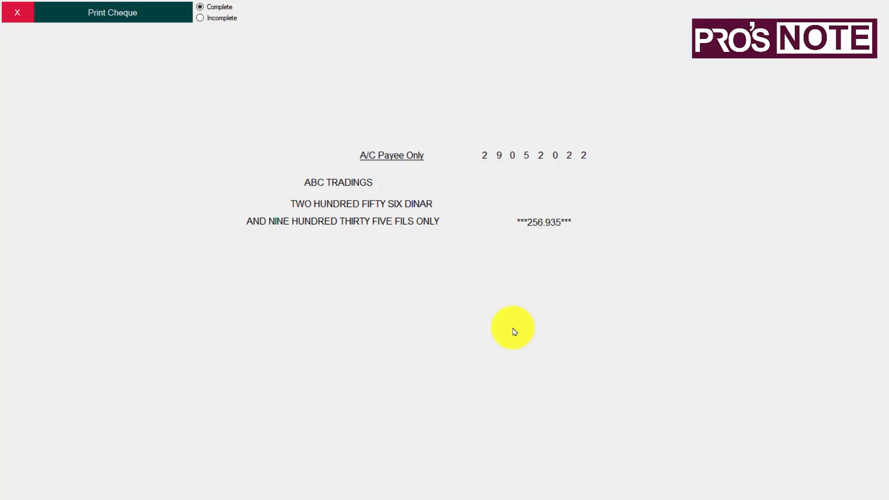